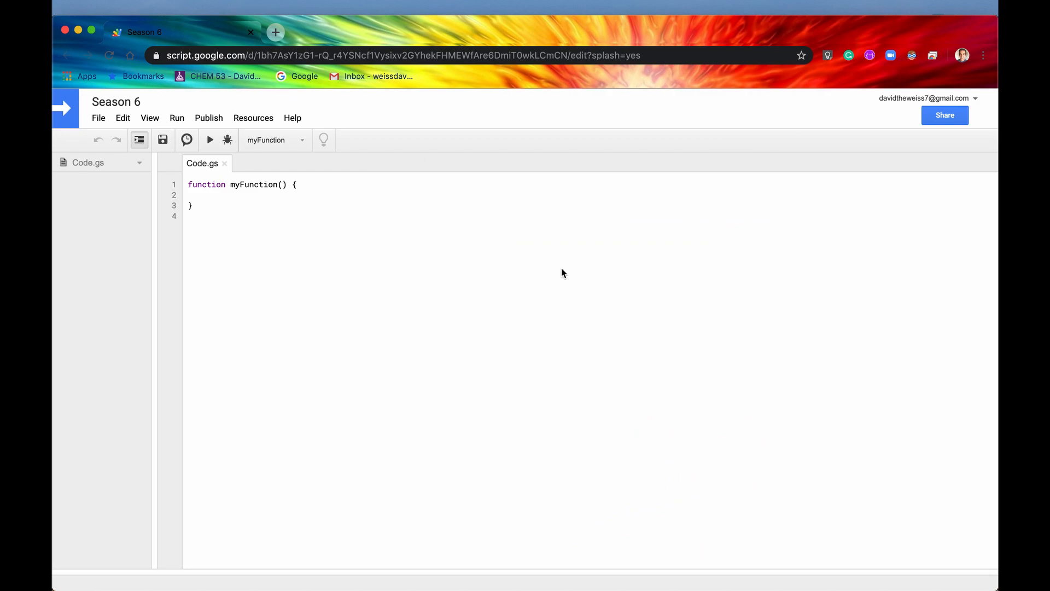
mouse_move(204, 364)
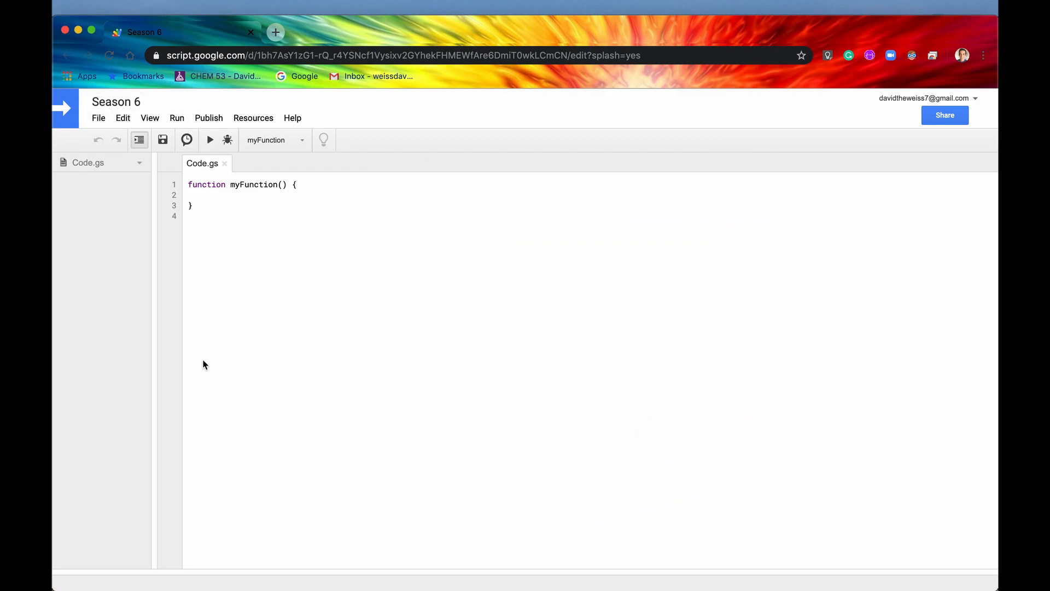
Step: Write DocumentApp.openById(id) on line 2 of myFunction via autocomplete and save Code.gs
click(200, 215)
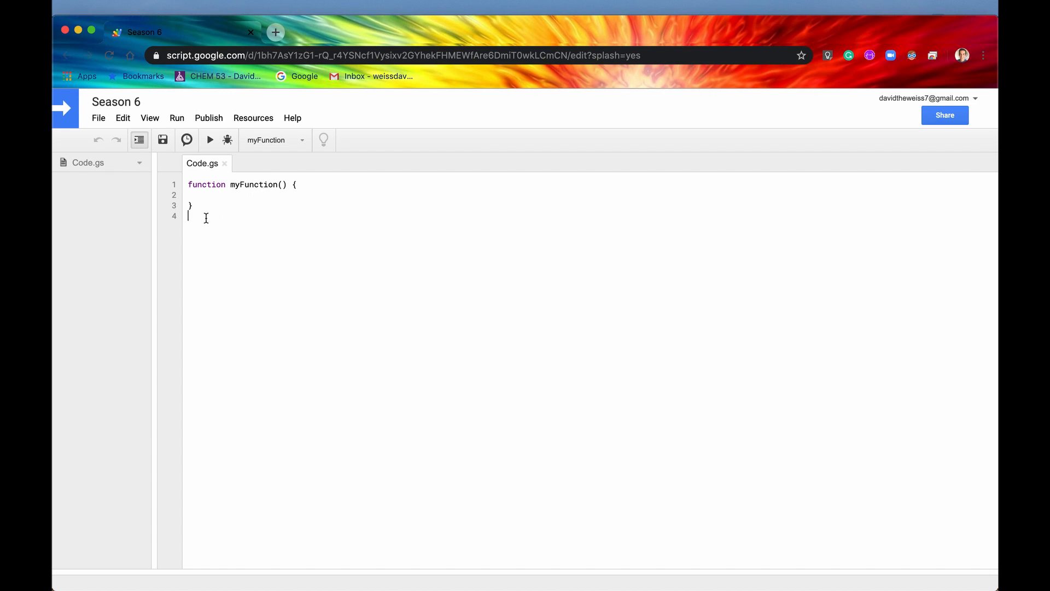
mouse_move(986, 81)
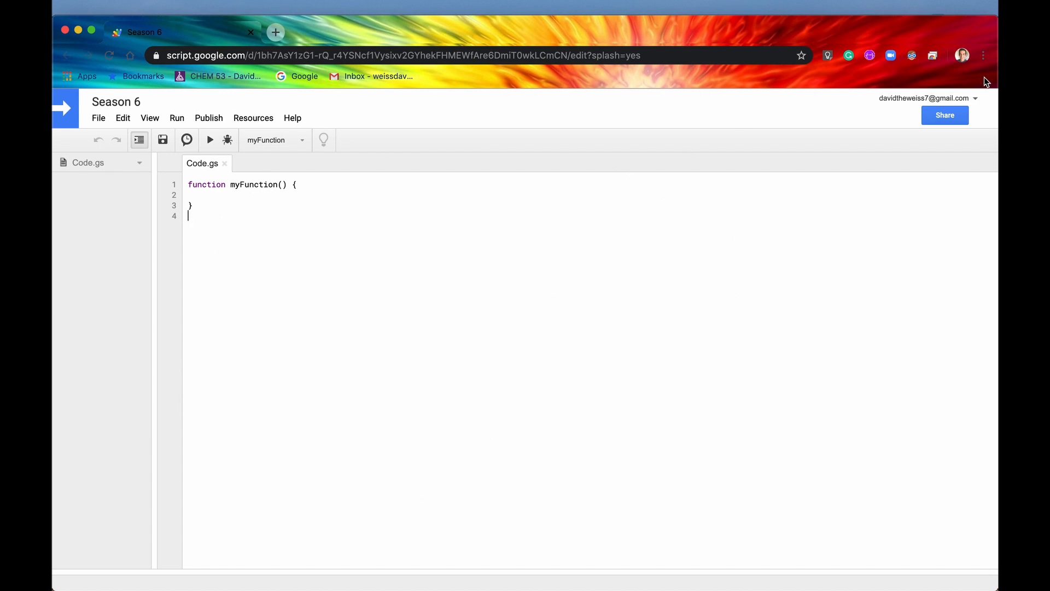
mouse_move(398, 195)
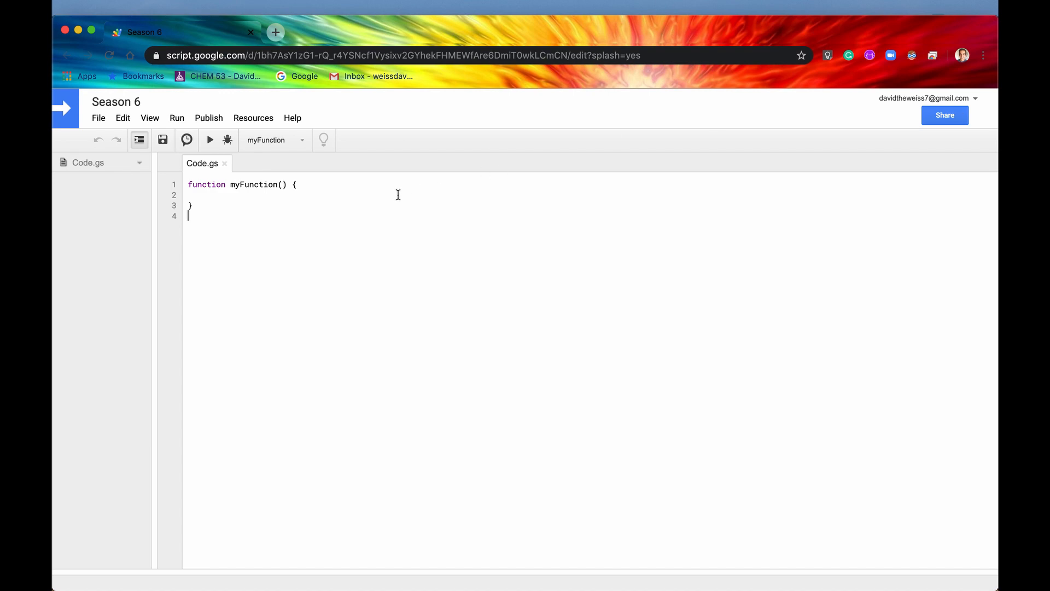
text(Do)
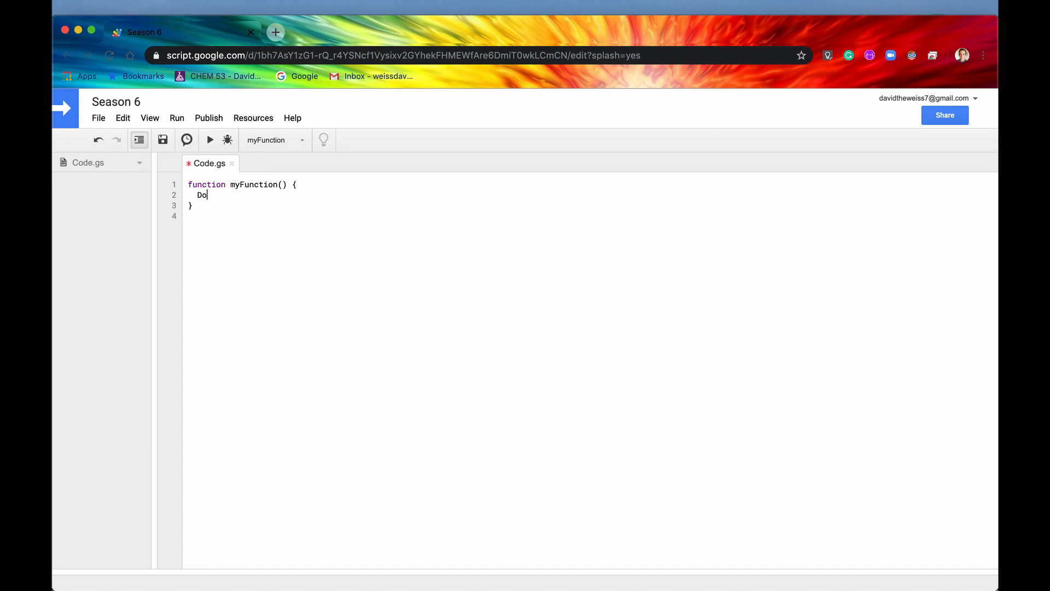
text(cumentApp)
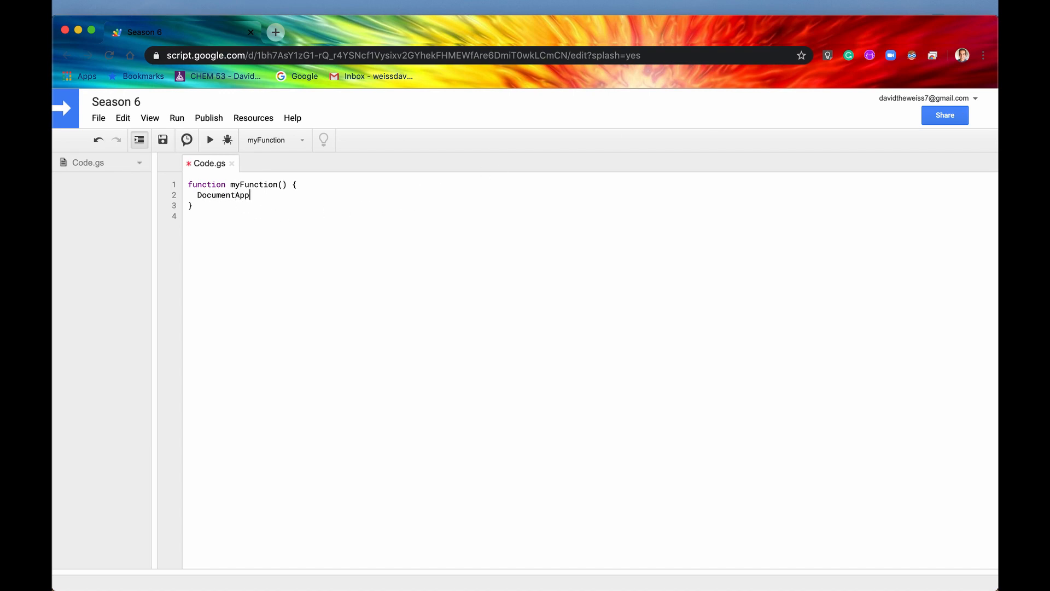
text(.)
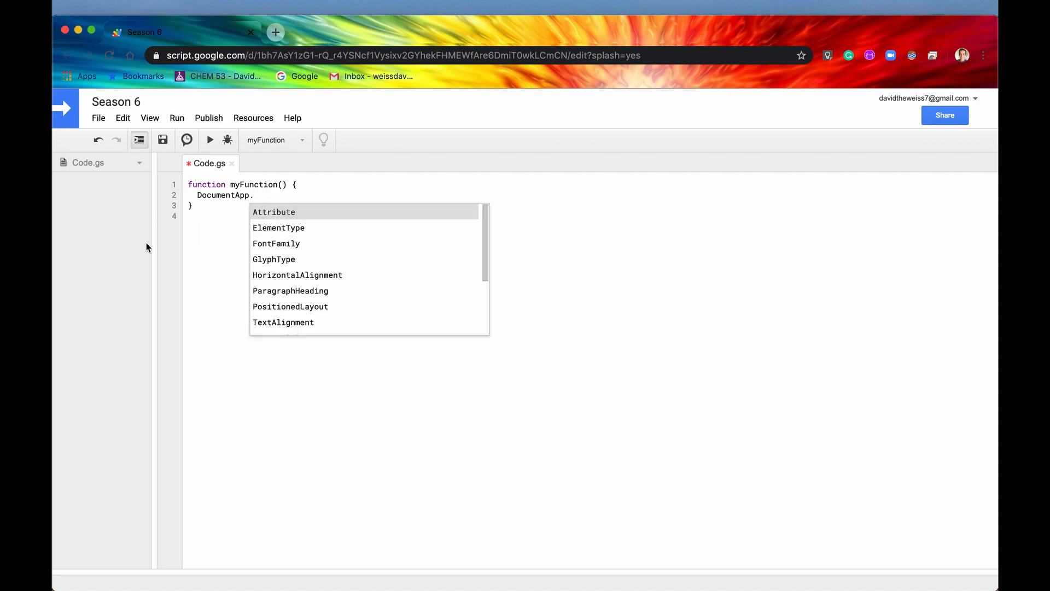
scroll(down, 3)
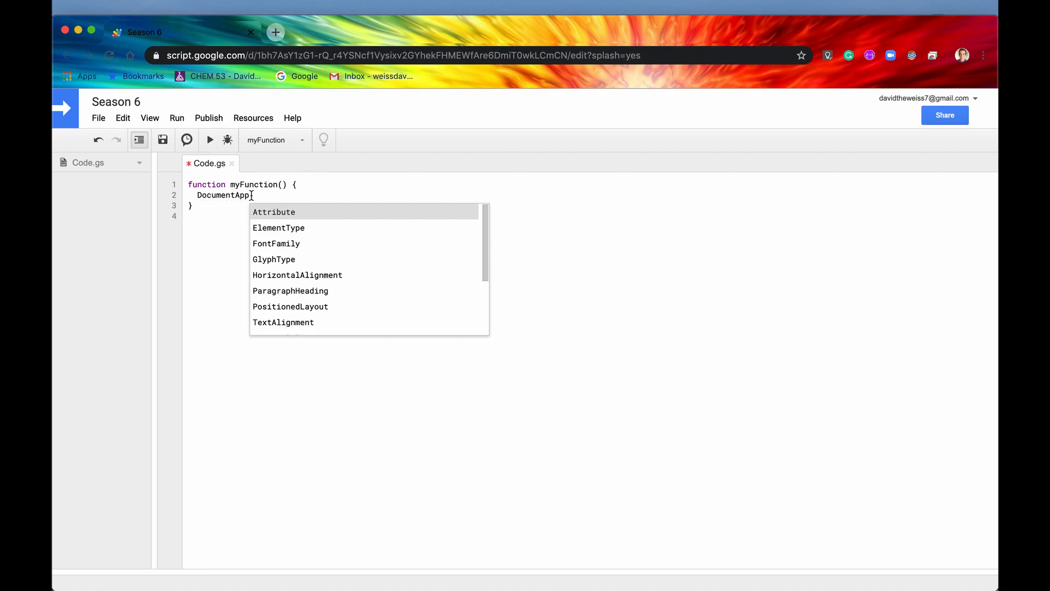
text(.)
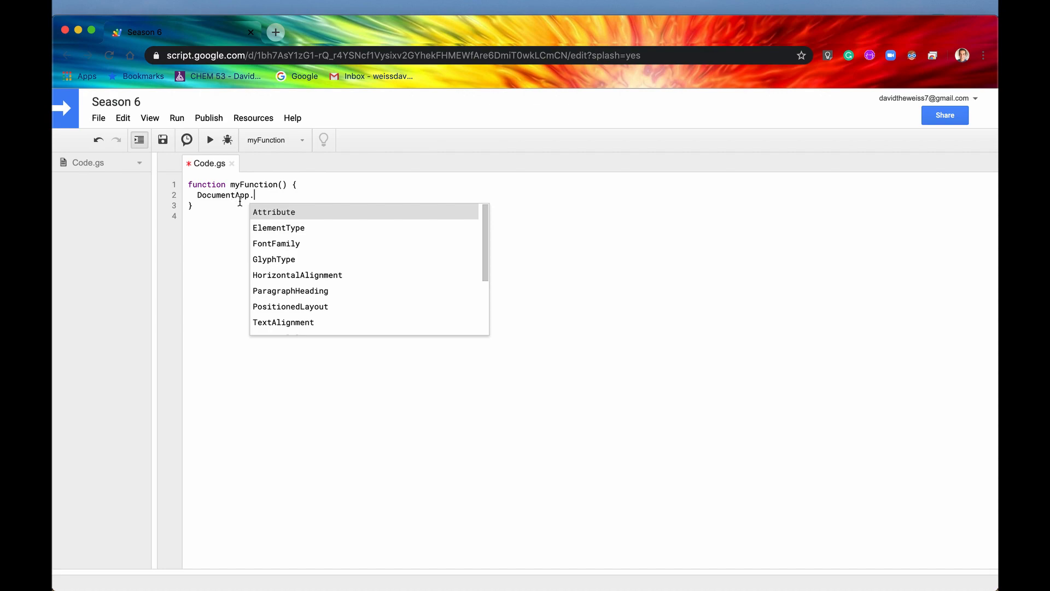
mouse_move(199, 236)
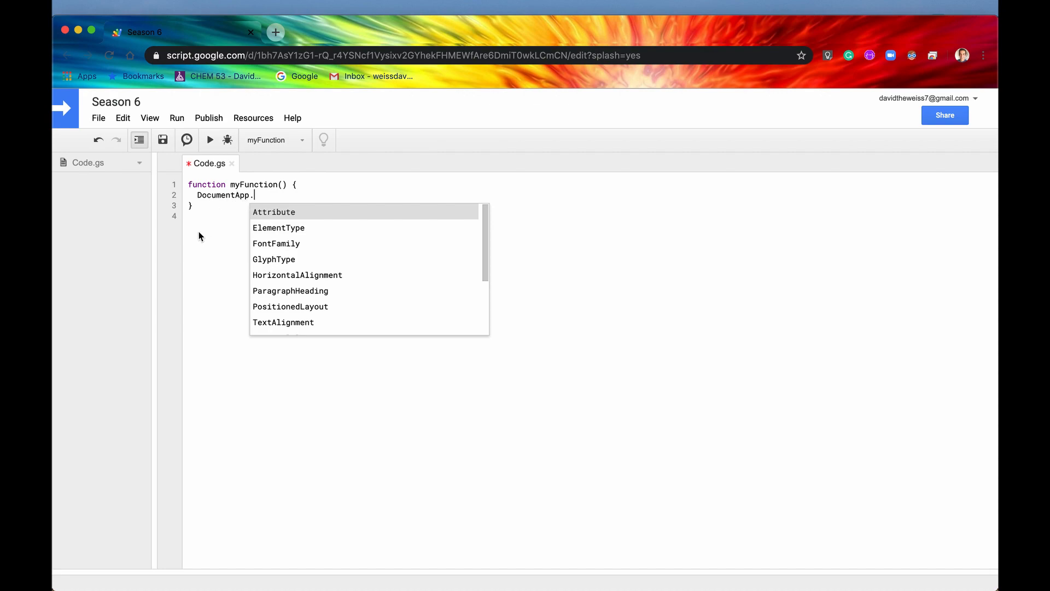
scroll(down, 3)
text(openById(id))
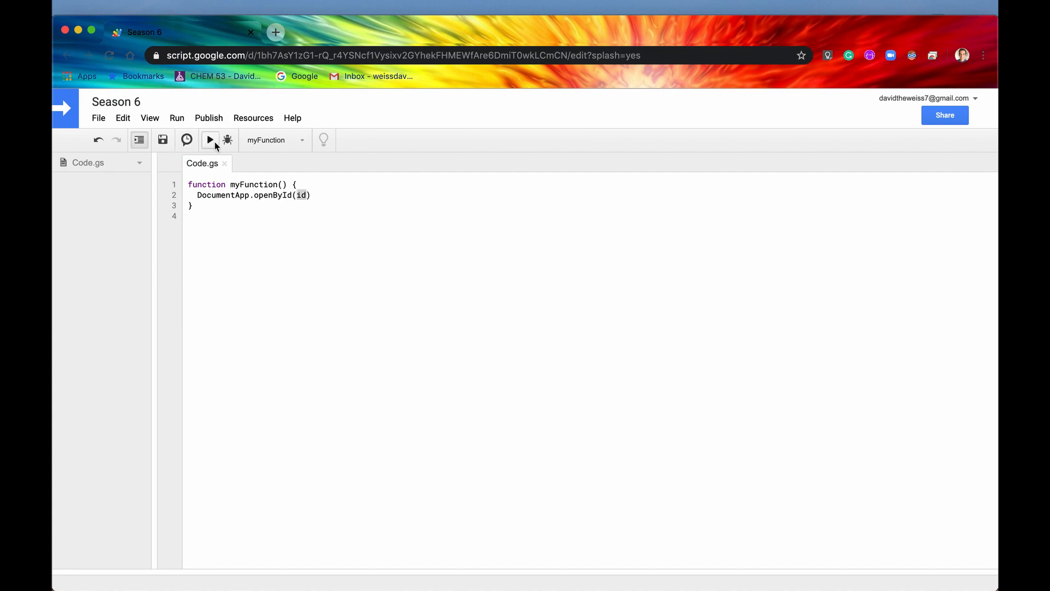
Step: Run myFunction and proceed through Review Permissions, Advanced and 'Go to Season 6 (unsafe)' to the consent page
click(209, 140)
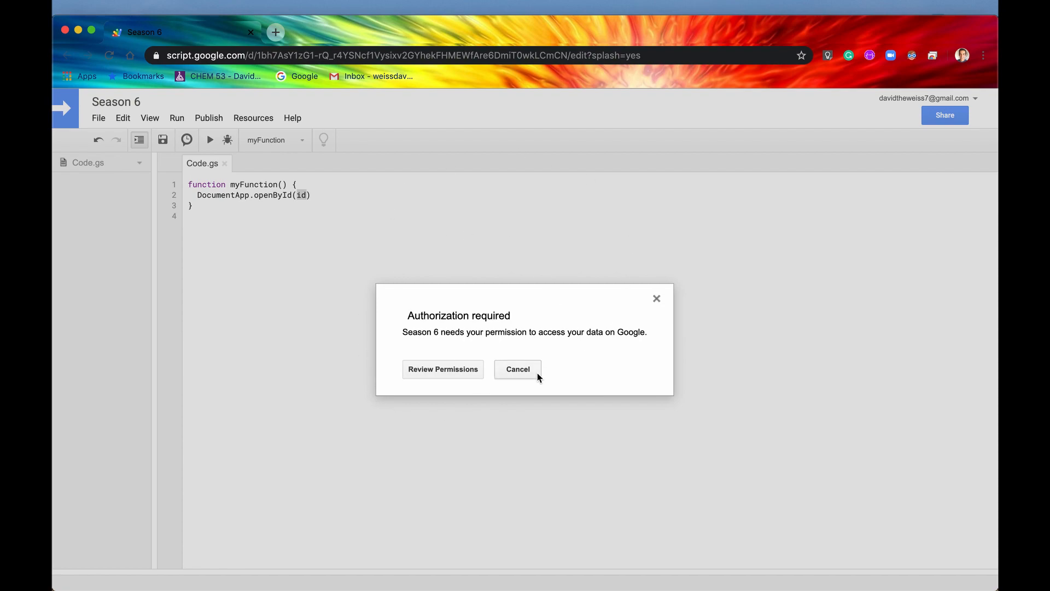
click(443, 370)
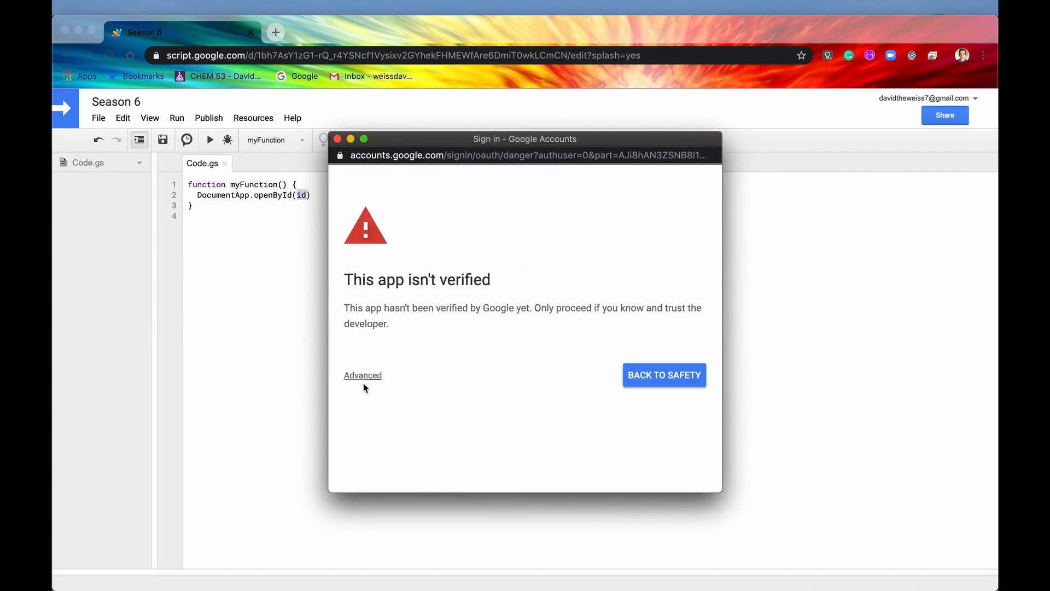
click(362, 375)
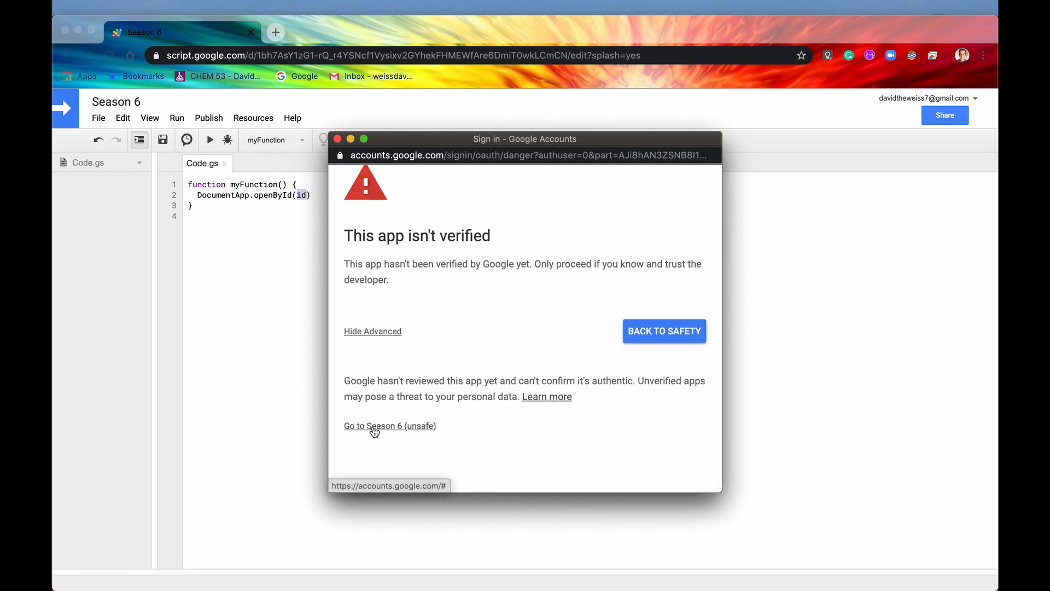
click(391, 426)
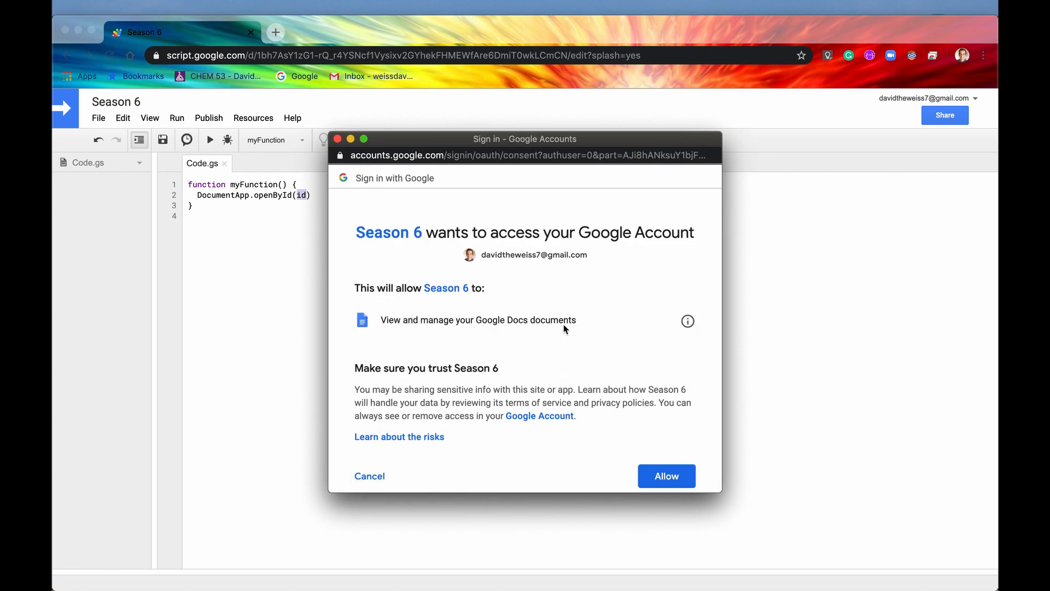
mouse_move(382, 320)
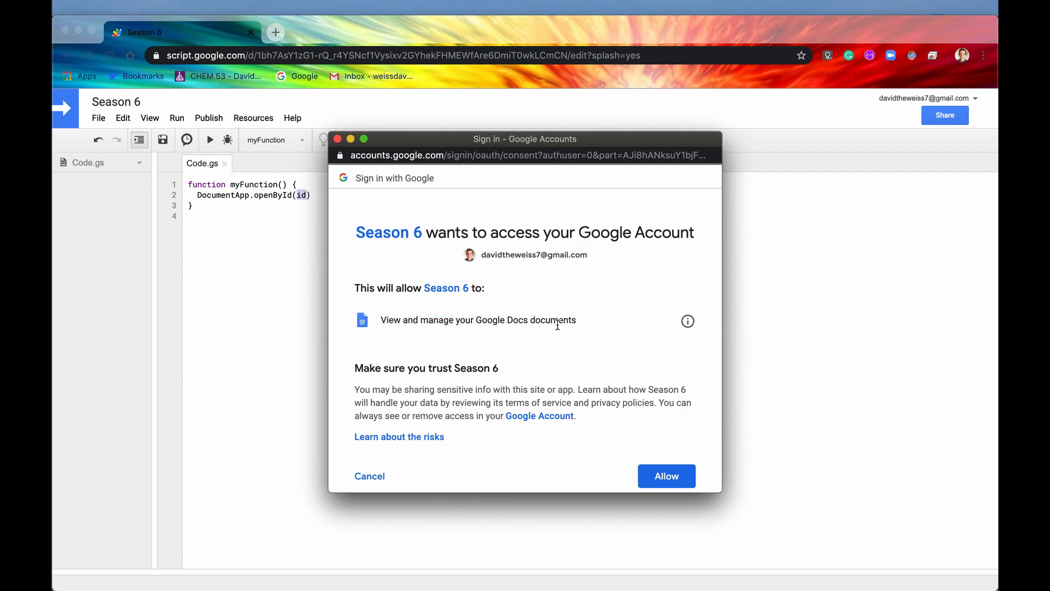
mouse_move(394, 326)
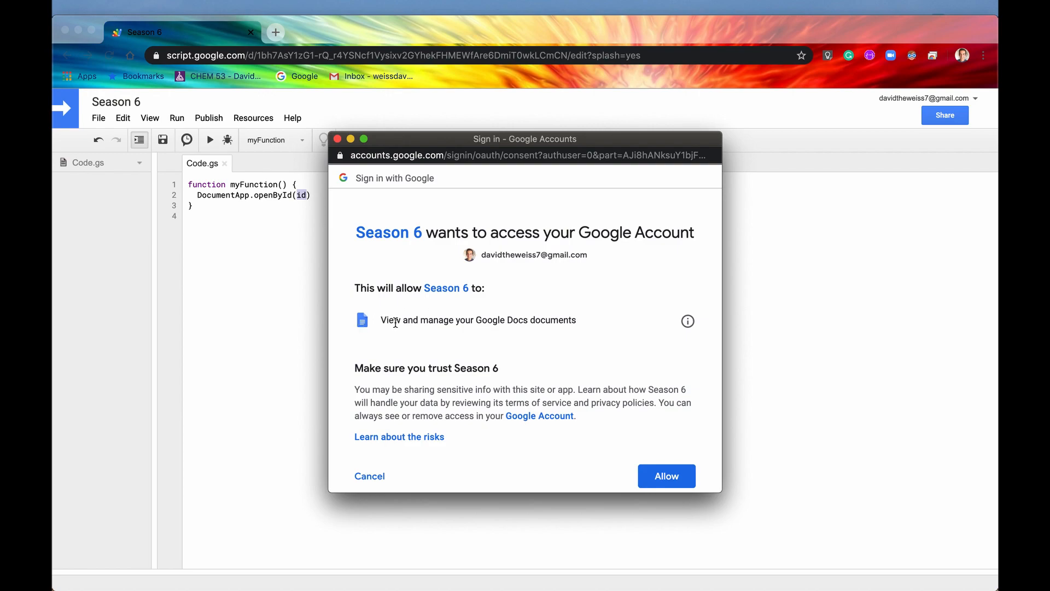
mouse_move(302, 186)
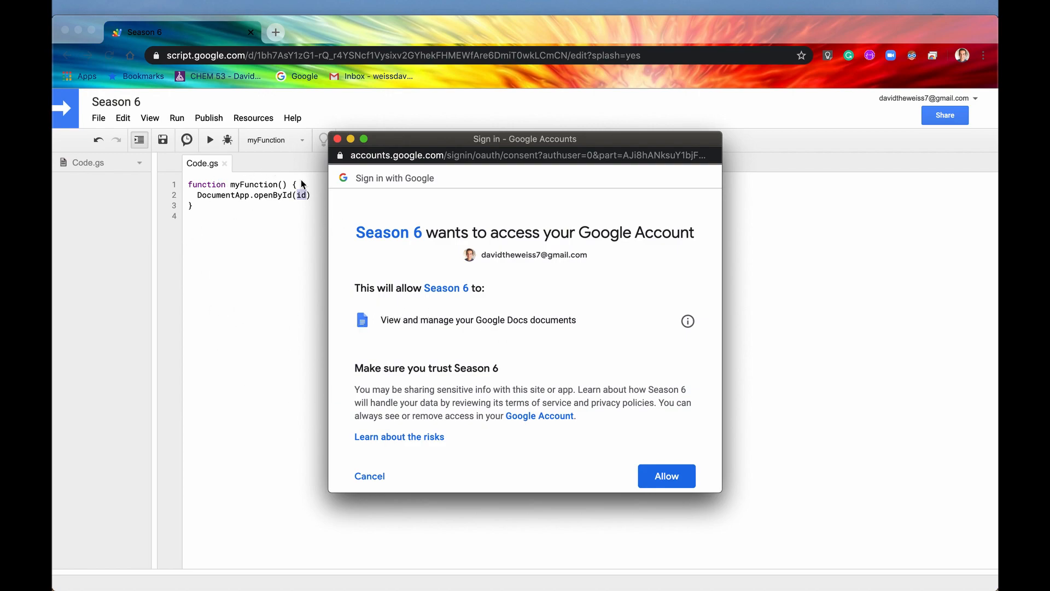
mouse_move(450, 428)
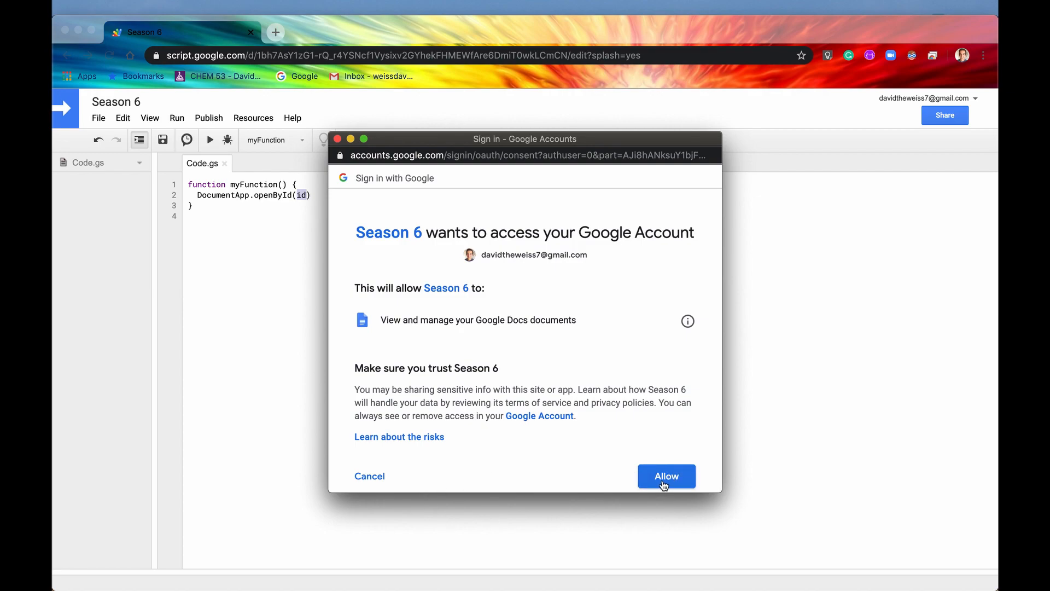
Step: Allow Season 6 to access Google Docs, letting the run end with a ReferenceError on id
click(666, 476)
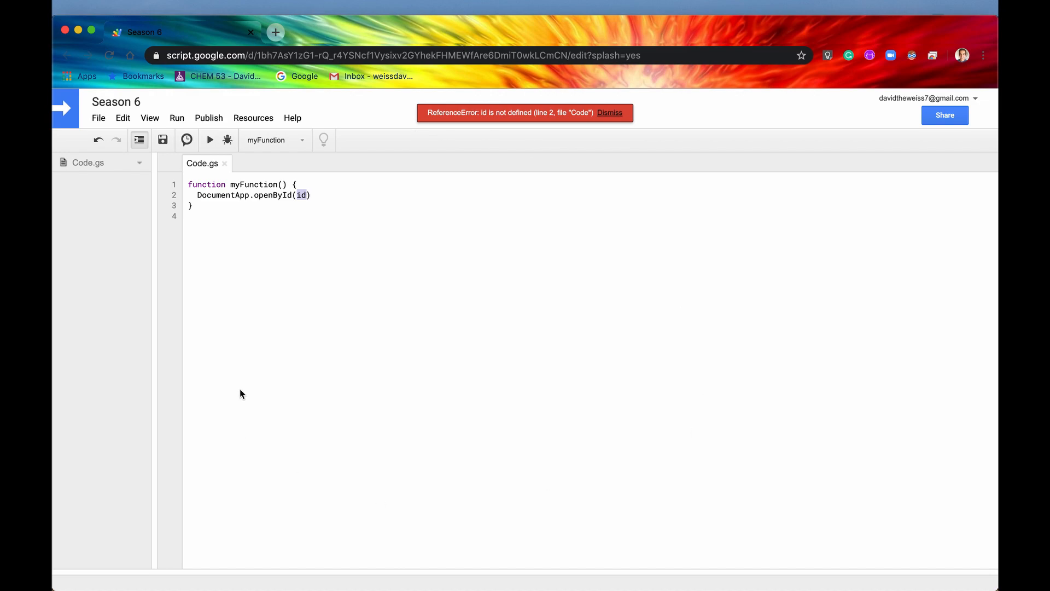
mouse_move(263, 118)
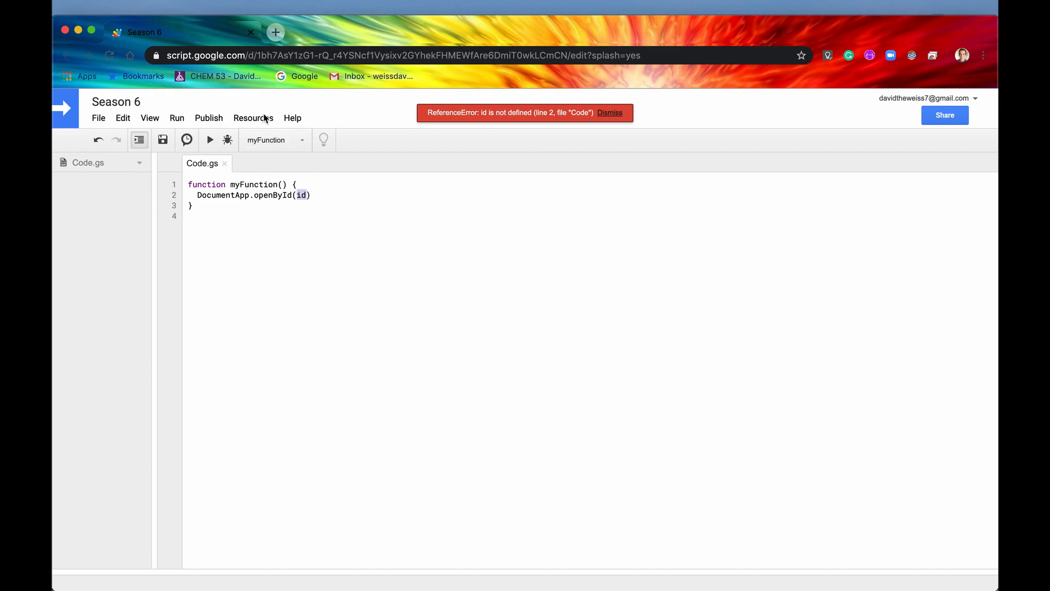
mouse_move(235, 104)
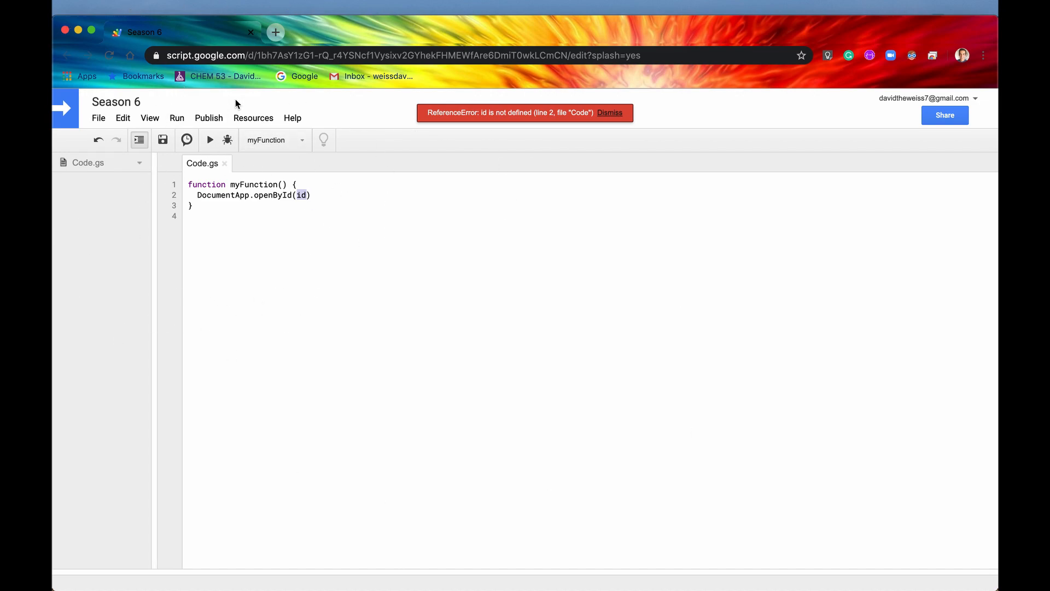
mouse_move(246, 379)
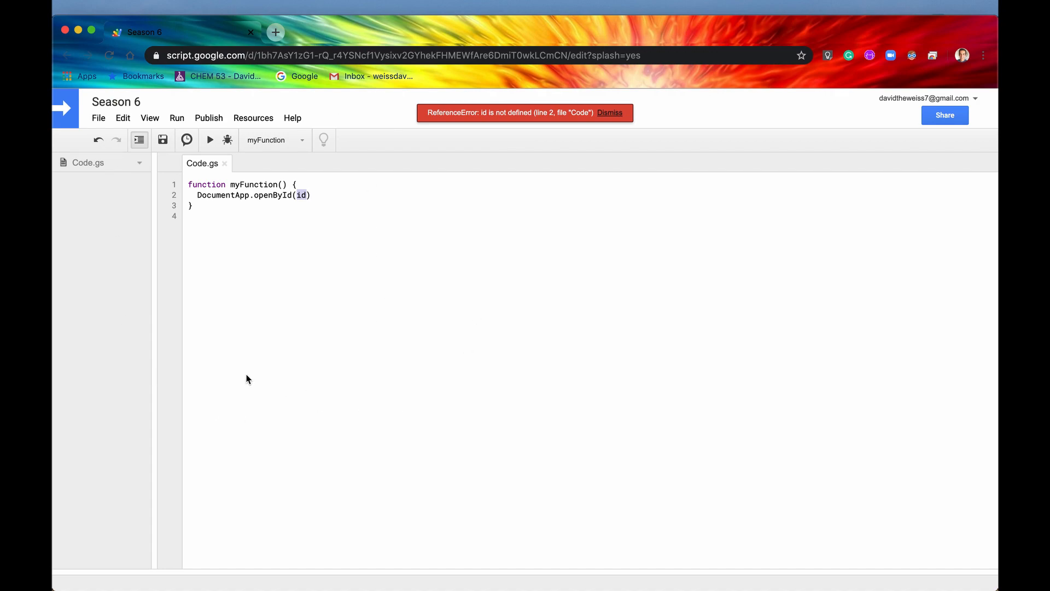
mouse_move(317, 363)
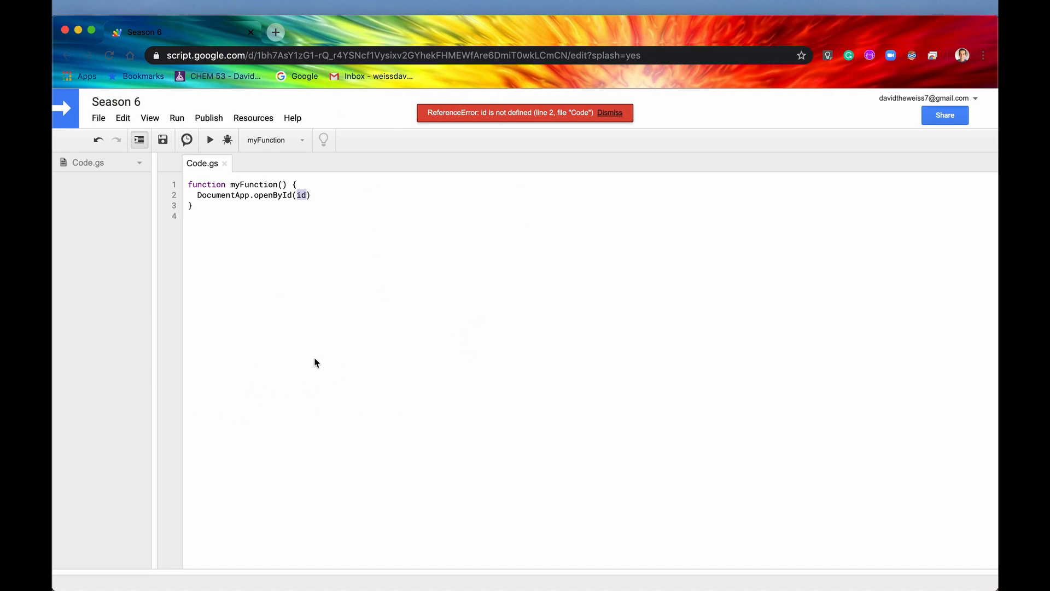
mouse_move(358, 269)
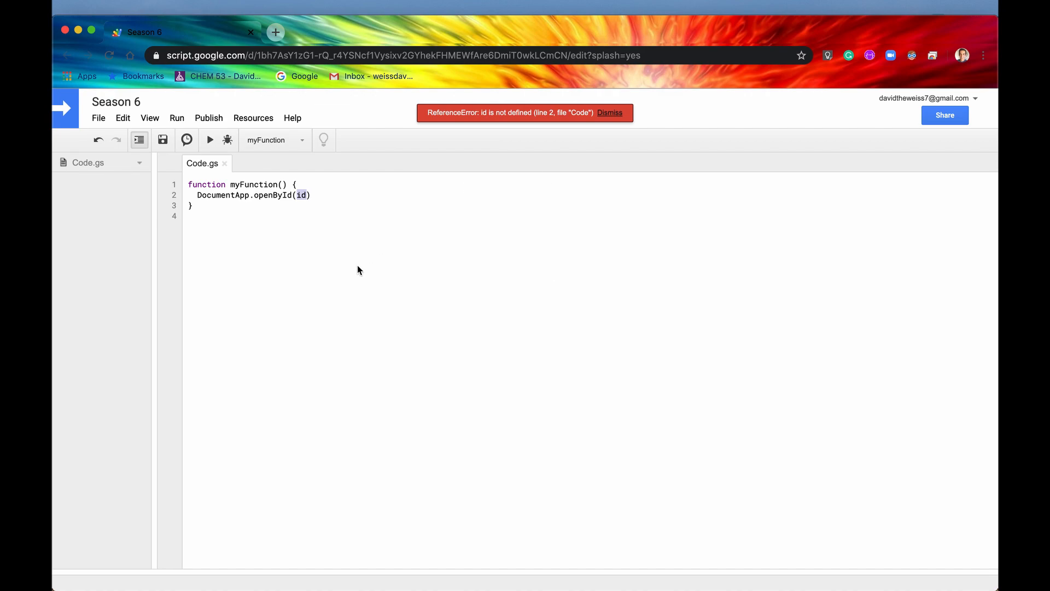